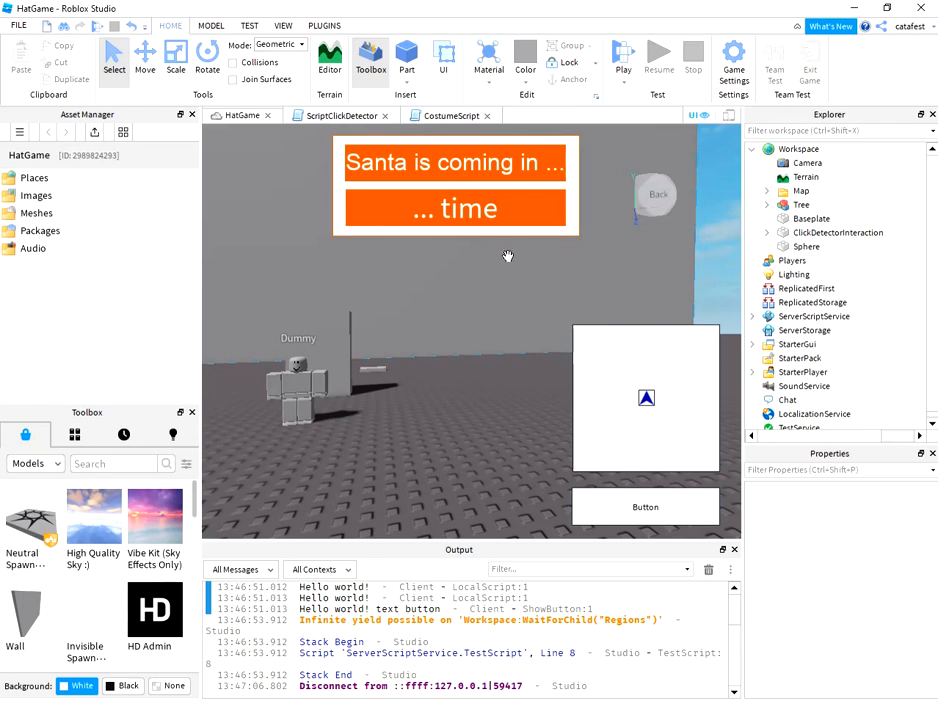
mouse_move(420, 96)
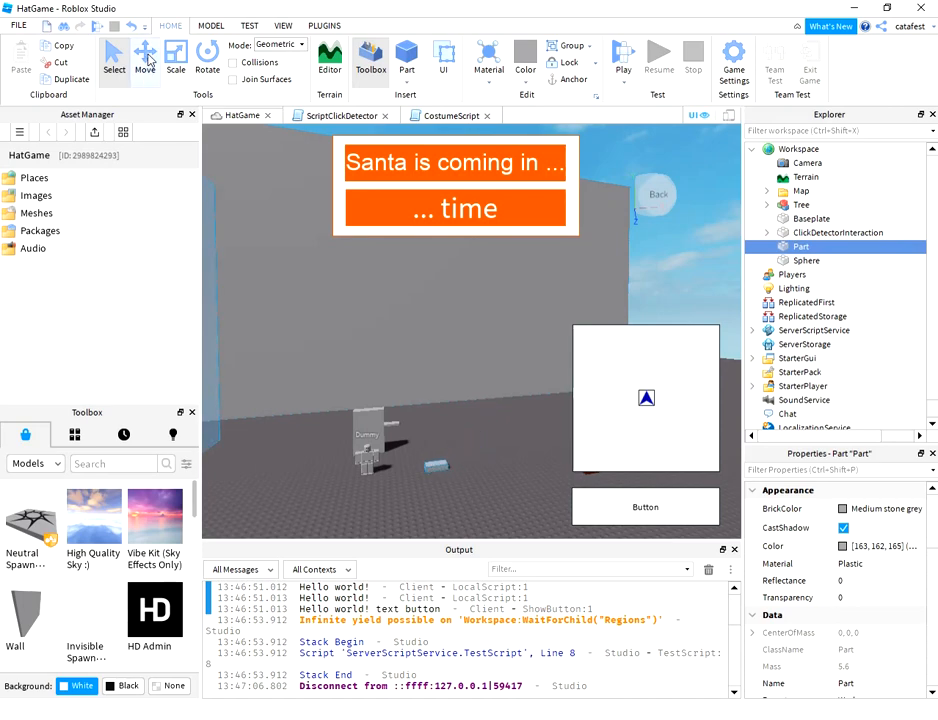
Step: Resize the part with the Scale tool and set its BrickColor to Institutional white
left_click(180, 56)
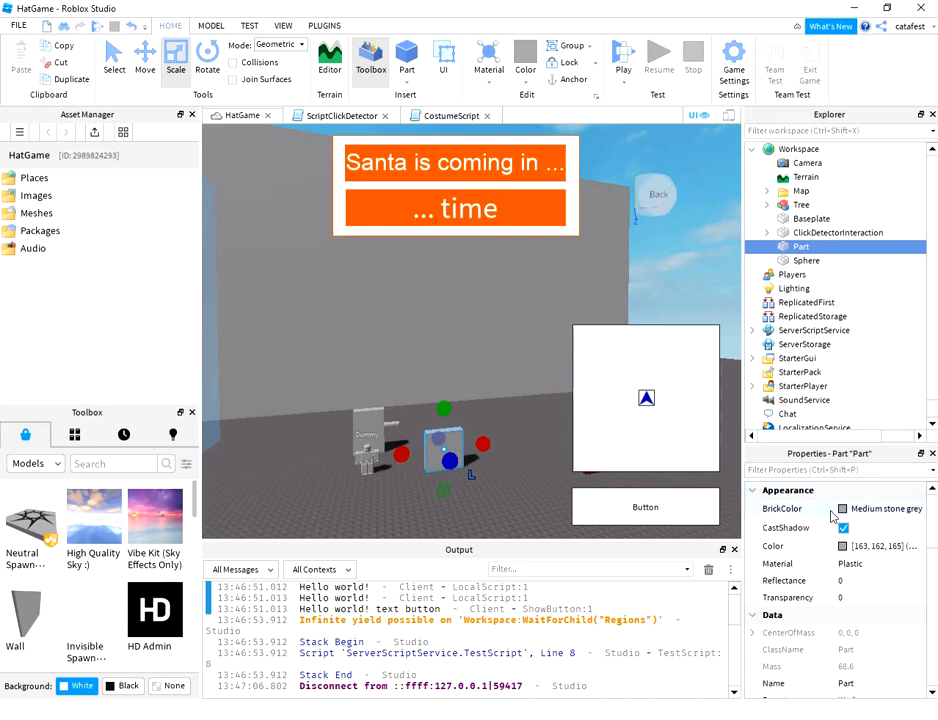
left_click(844, 508)
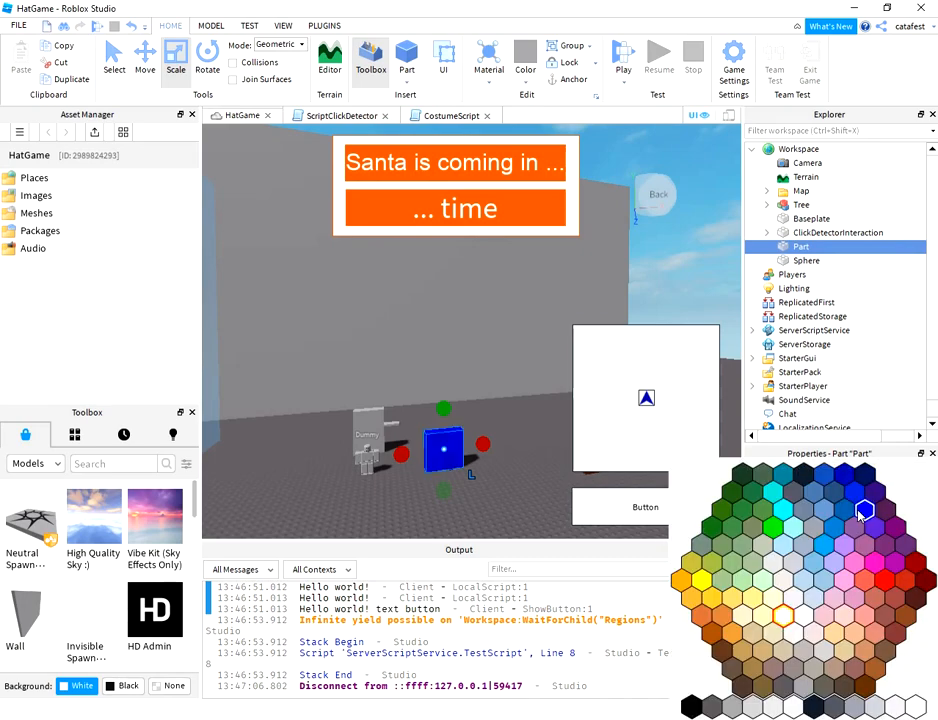
left_click(860, 510)
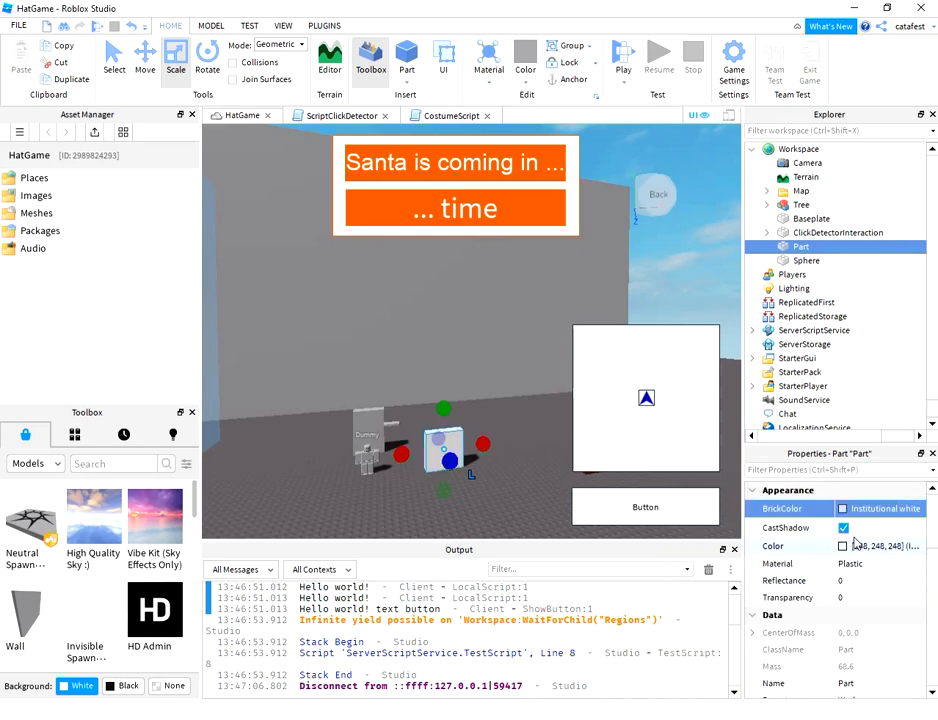
left_click(864, 598)
type("1")
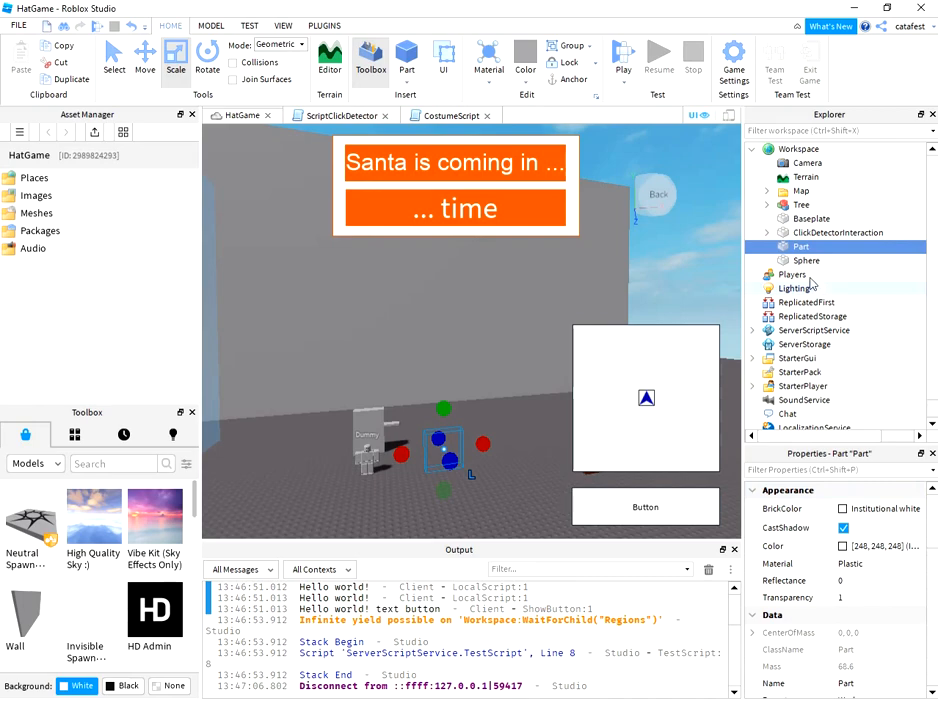
Step: Insert a Decal into the Part and bring up its Texture image picker
left_click(404, 56)
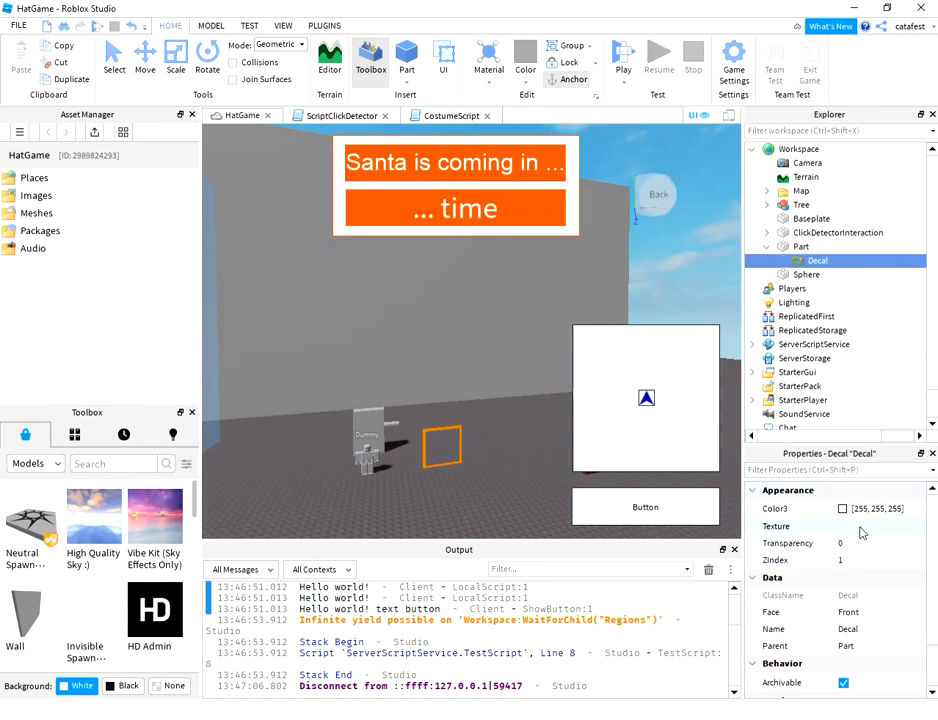
left_click(864, 526)
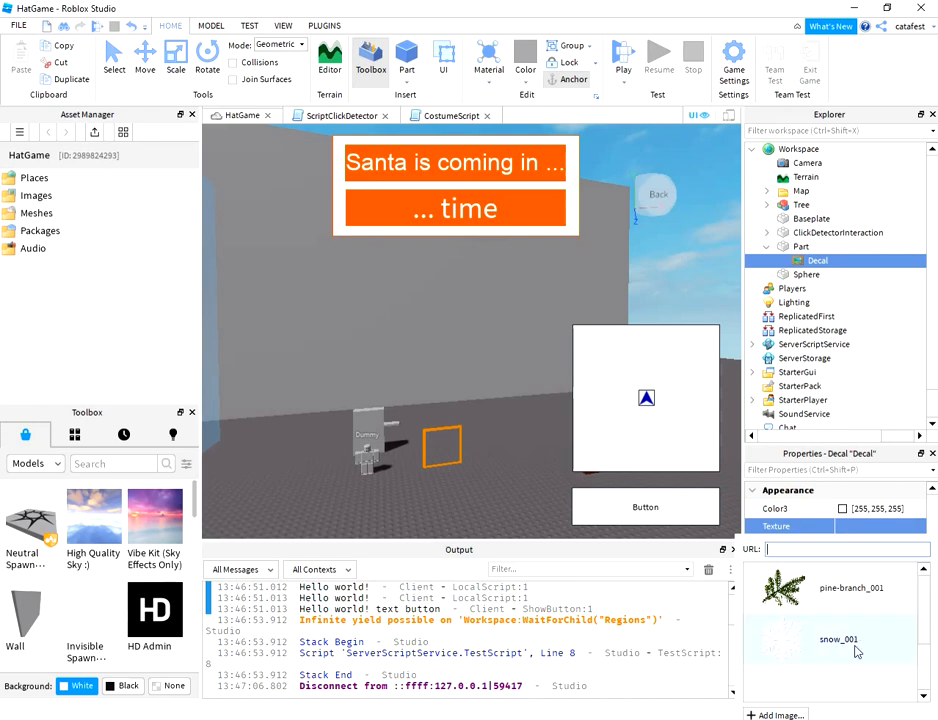
Step: Apply the snow_001 snowflake image as the decal's texture
left_click(836, 640)
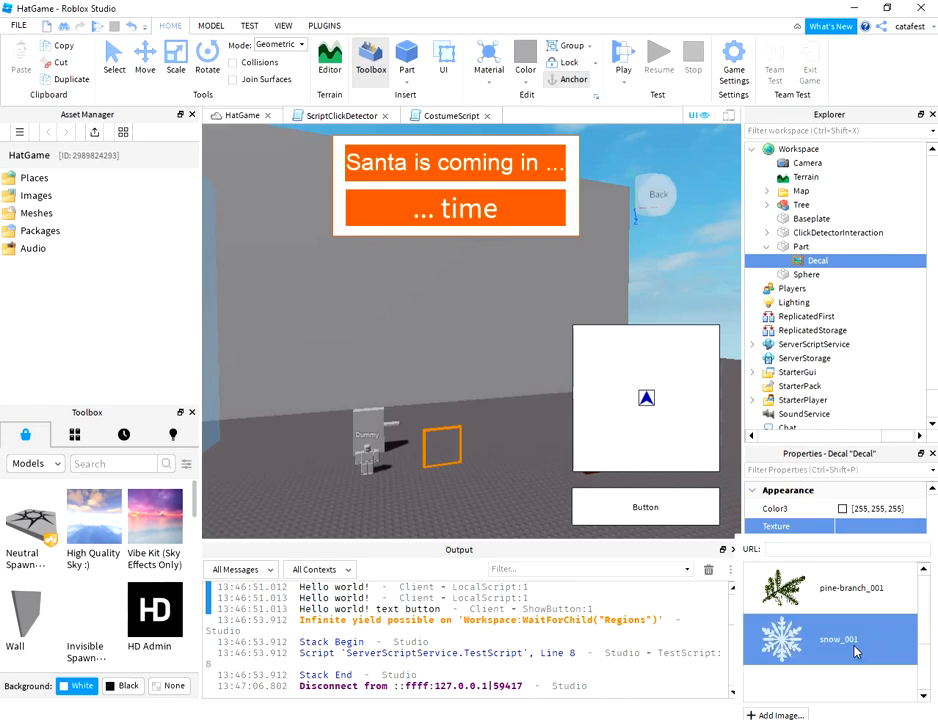
left_click(856, 648)
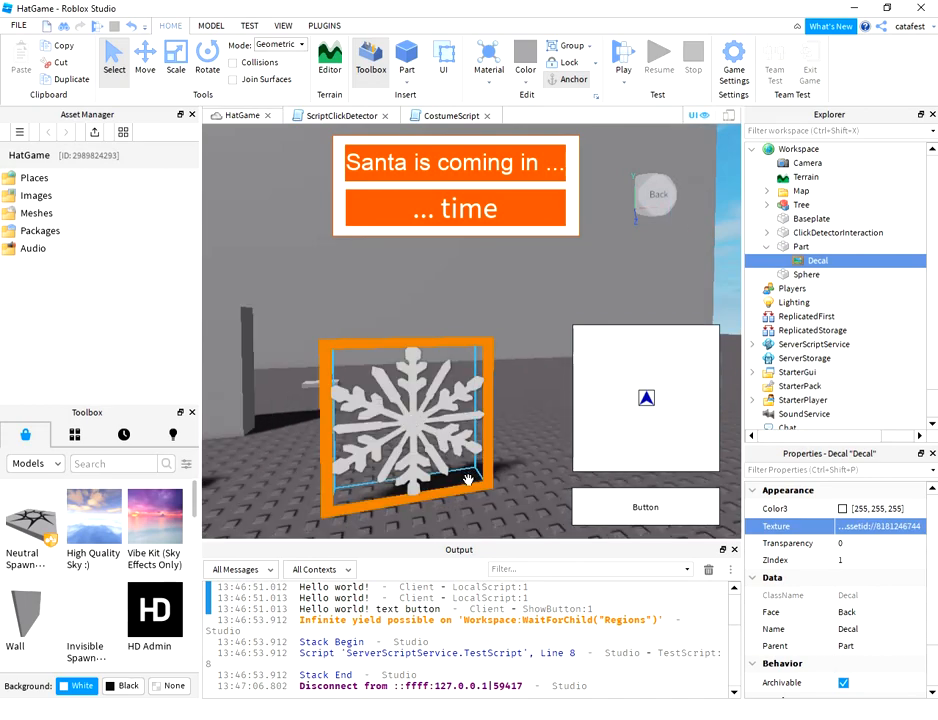
mouse_move(432, 472)
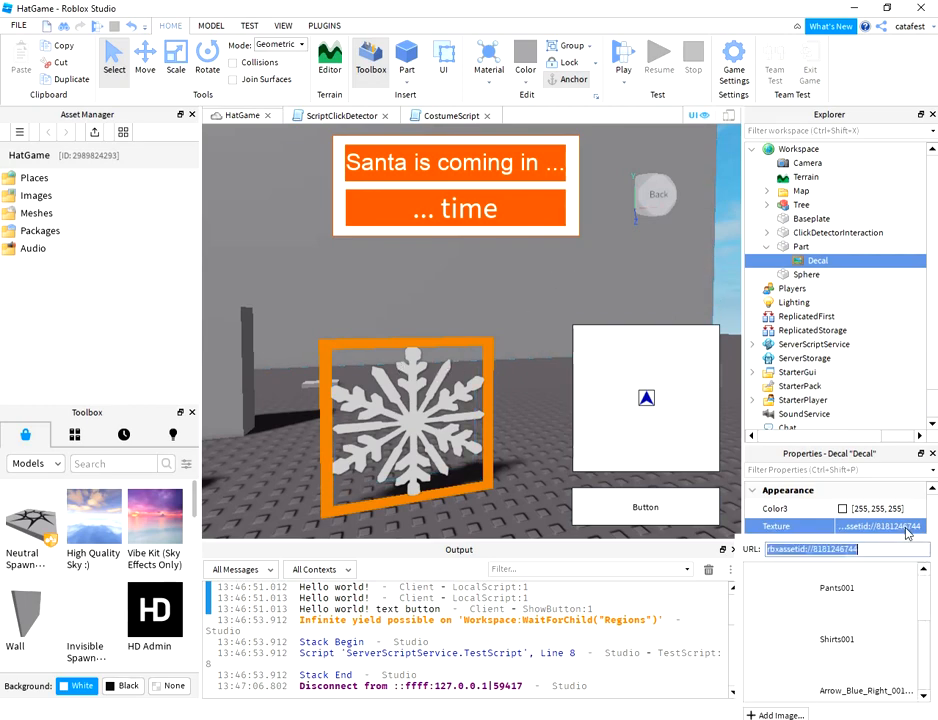
Step: Scroll the Texture picker list toward the pine-branch image
scroll("down", 3)
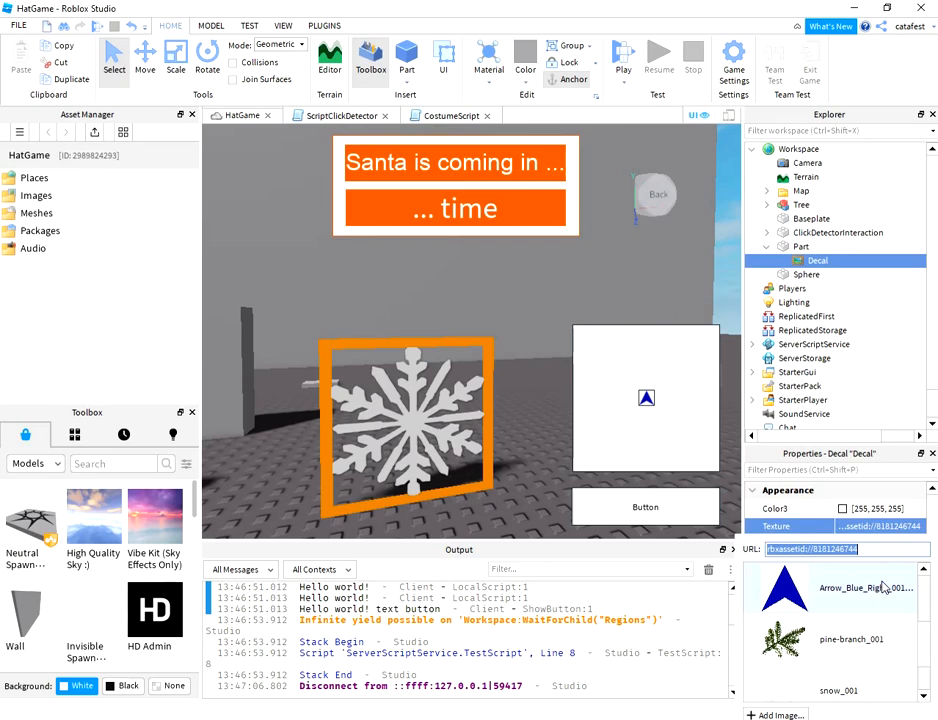
mouse_move(892, 642)
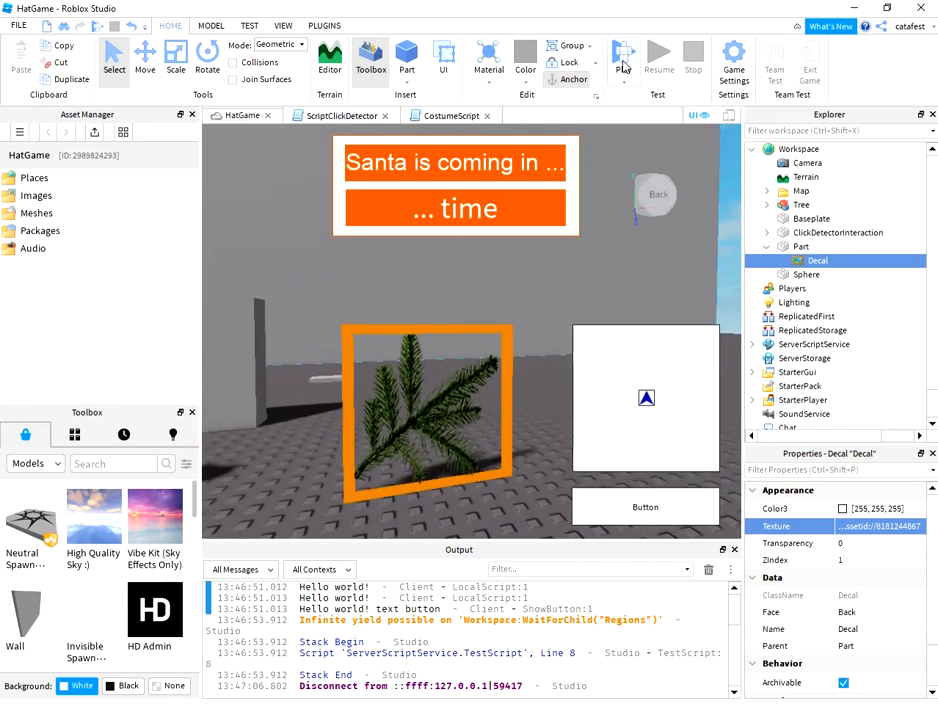
left_click(628, 56)
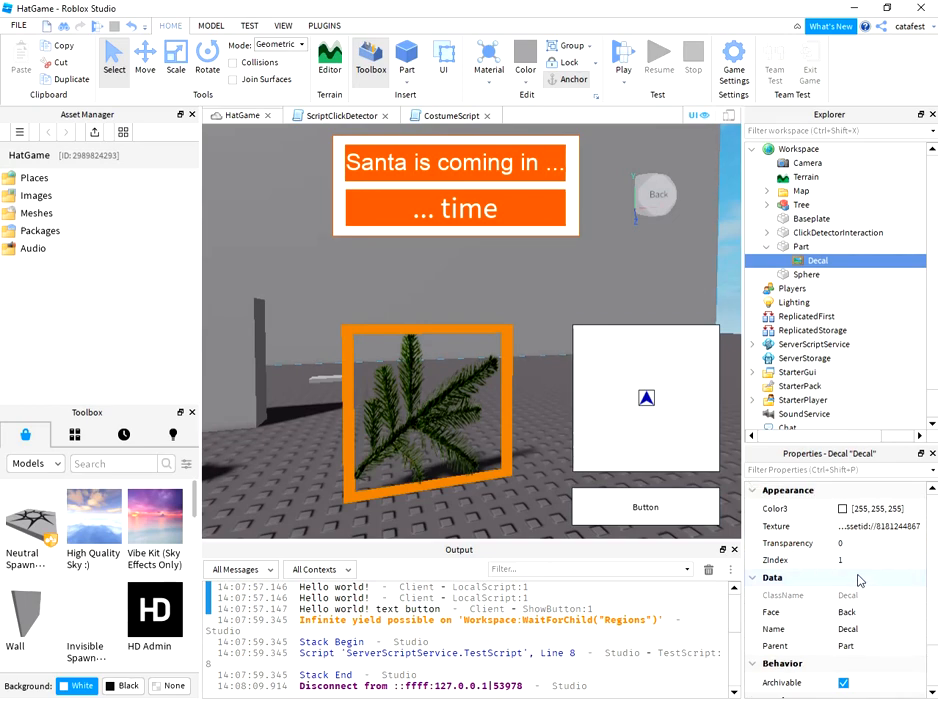
scroll("down", 3)
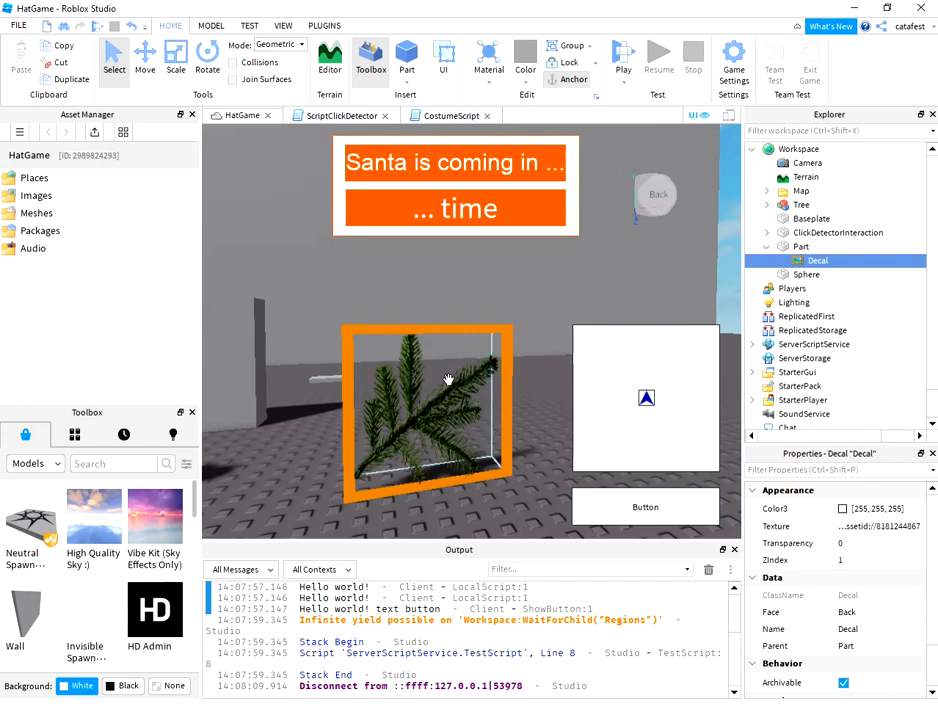
mouse_move(448, 336)
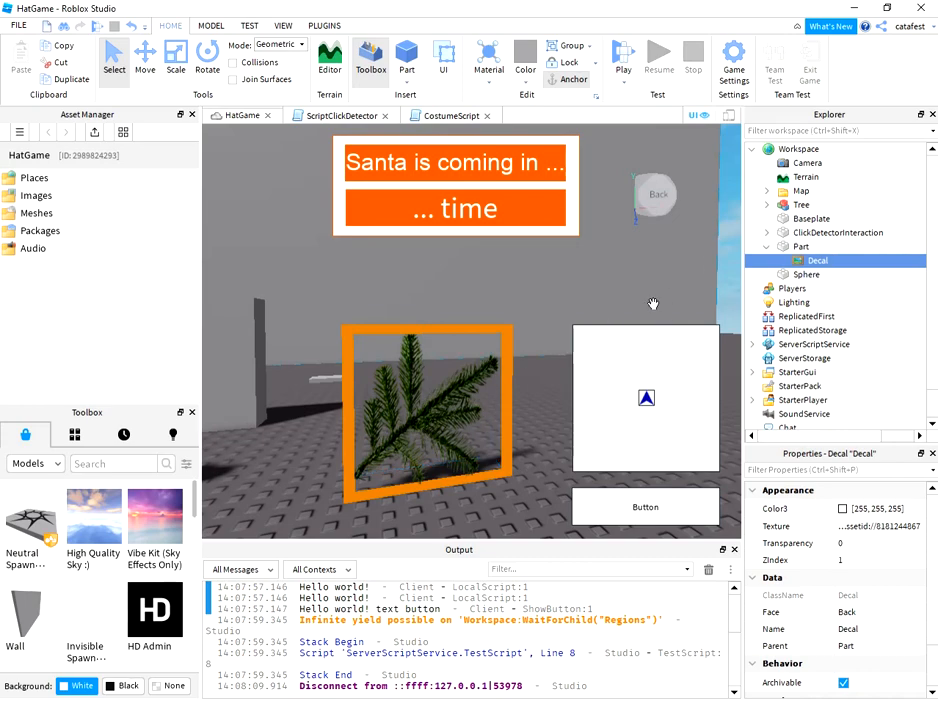
mouse_move(520, 348)
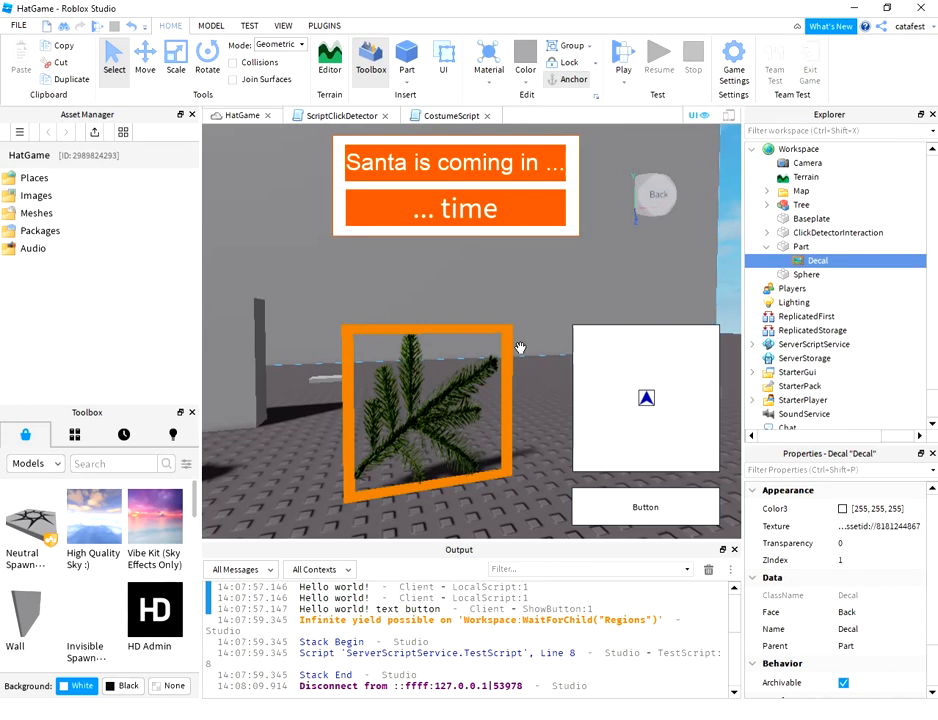
mouse_move(536, 336)
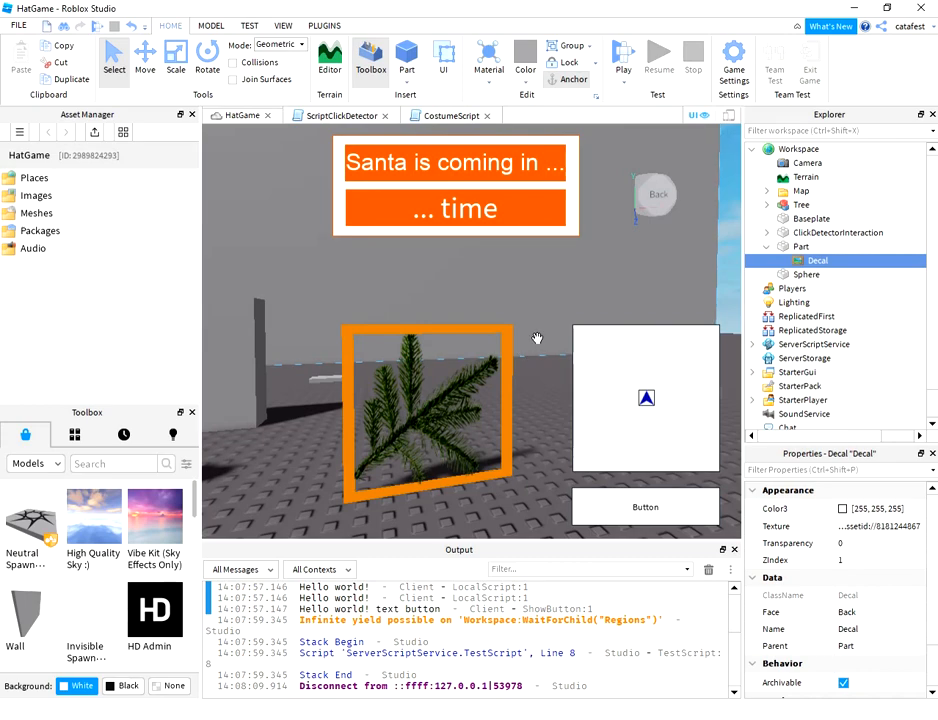
left_click(626, 56)
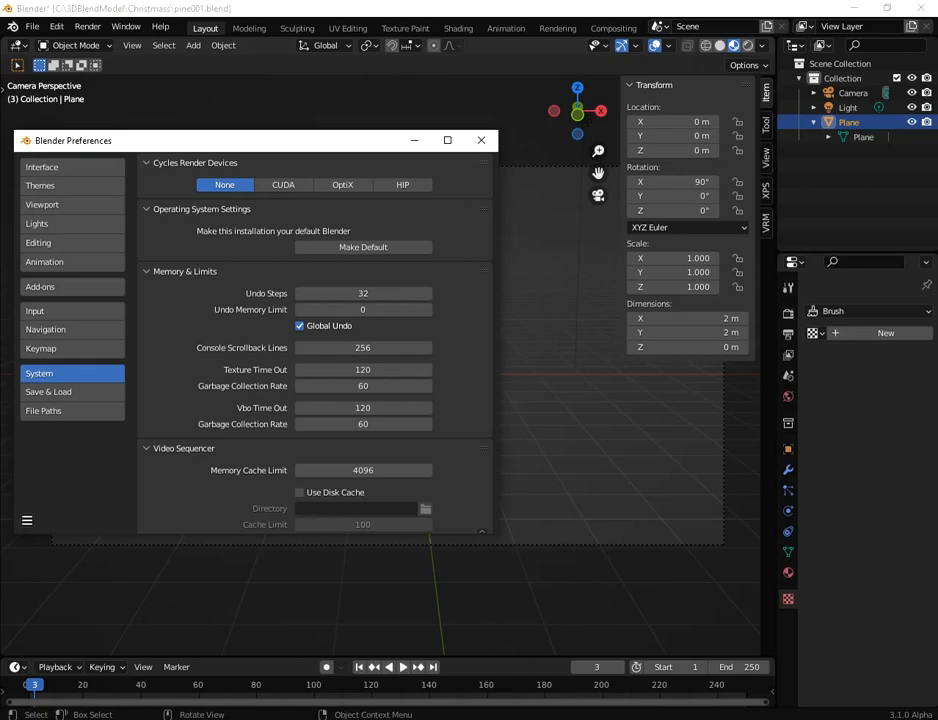
mouse_move(560, 424)
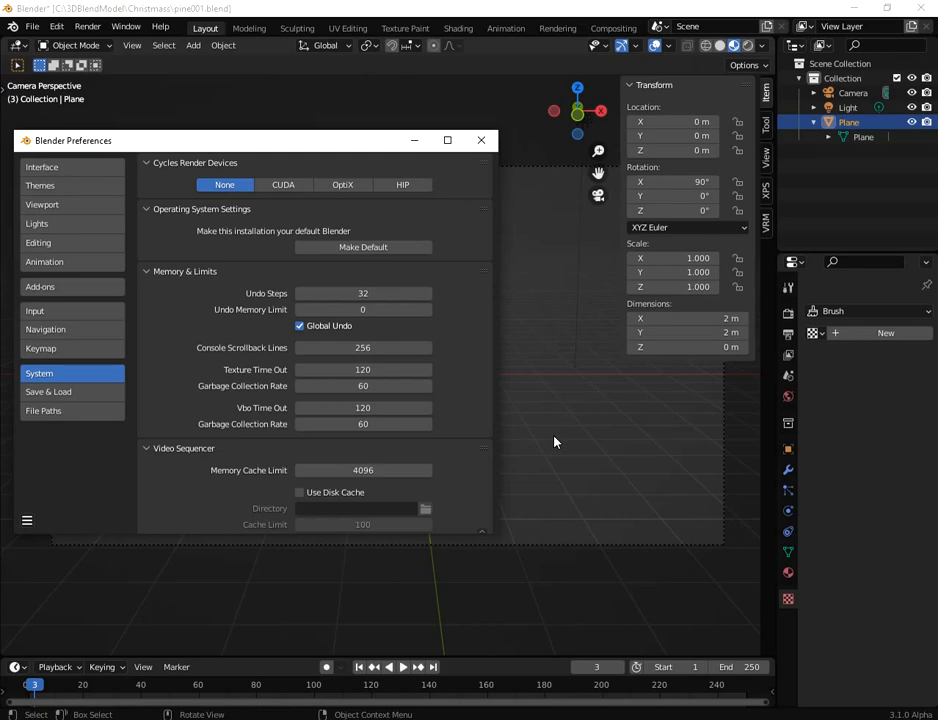
mouse_move(480, 140)
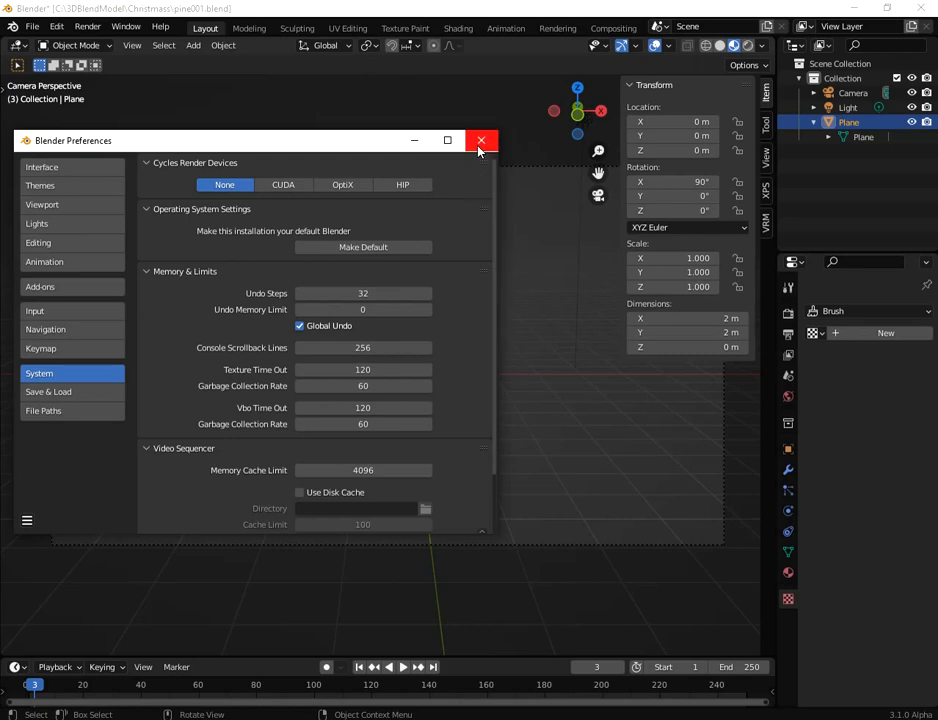
Step: Close the Blender Preferences window to return to the scene with the plane
left_click(480, 140)
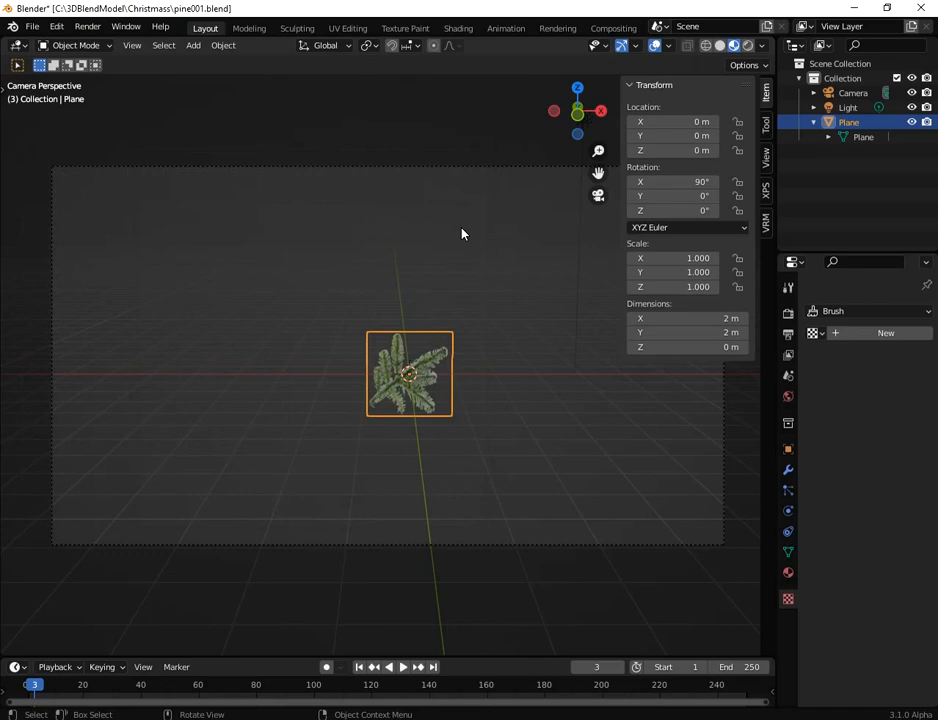
mouse_move(436, 332)
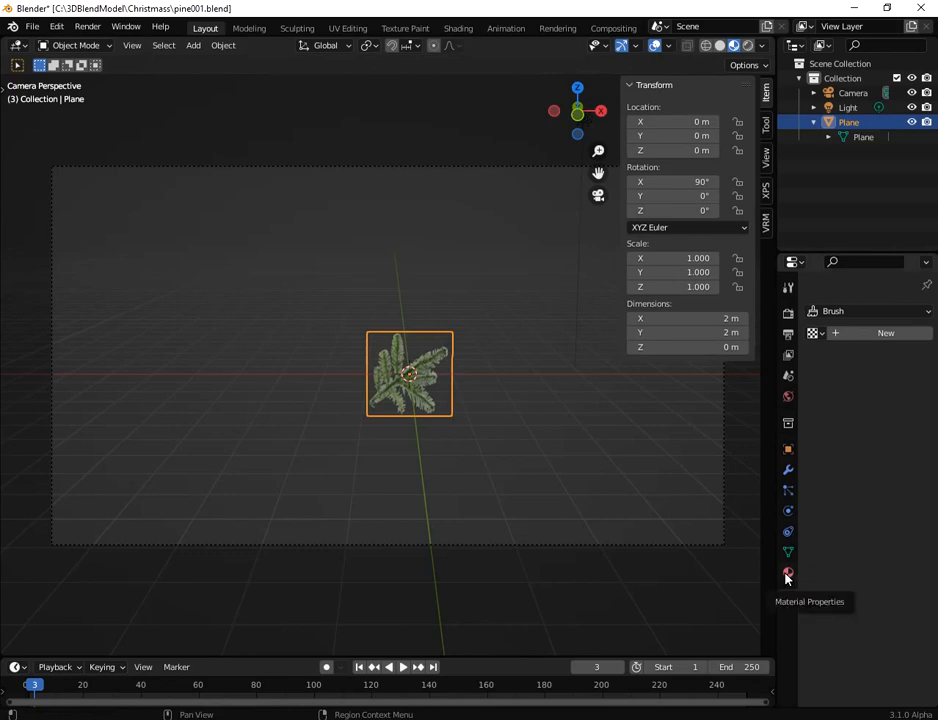
Step: Show the plane's Material Properties with the Principled surface, then move to the Shading workspace
left_click(784, 572)
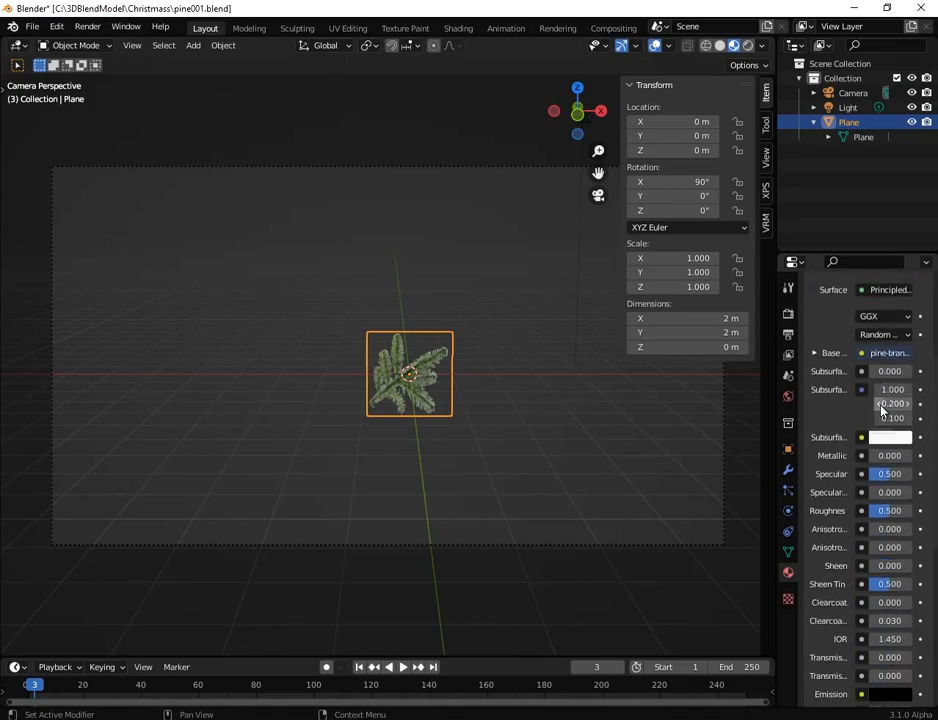
scroll("down", 3)
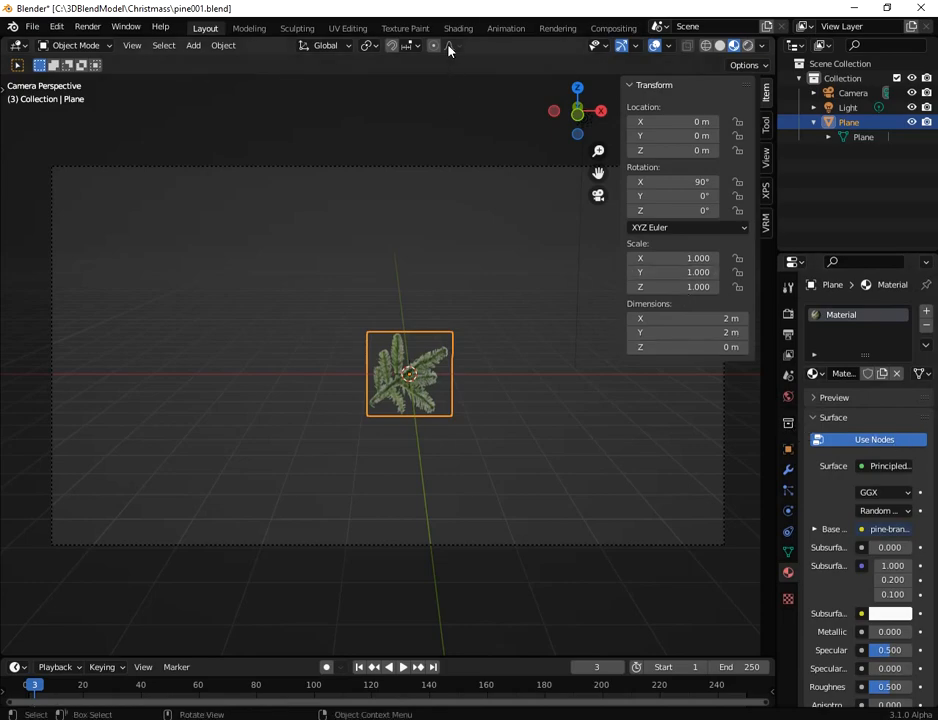
left_click(460, 28)
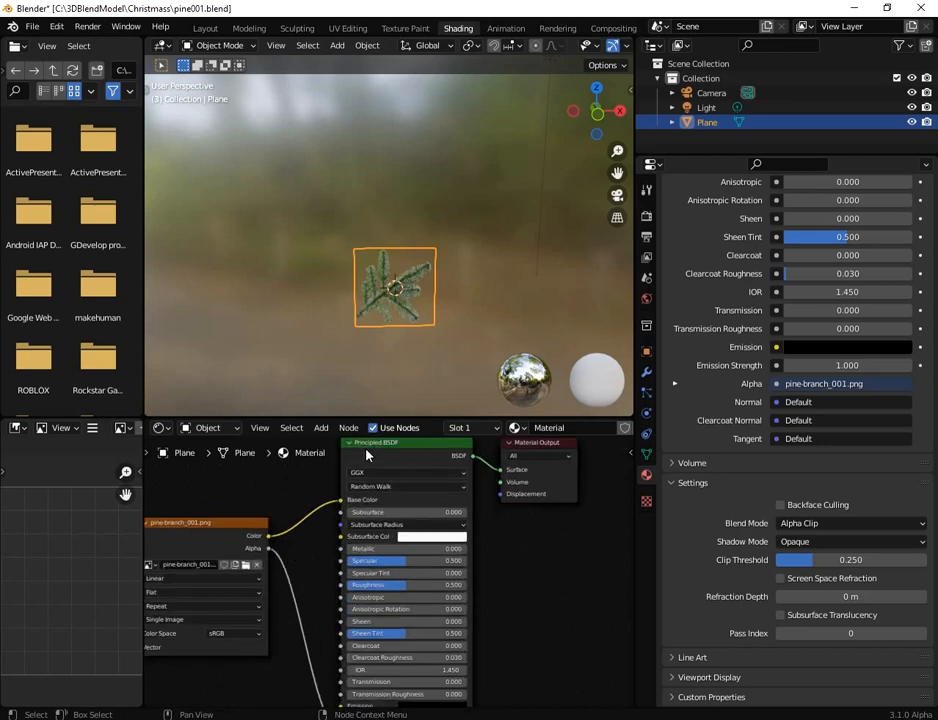
mouse_move(396, 454)
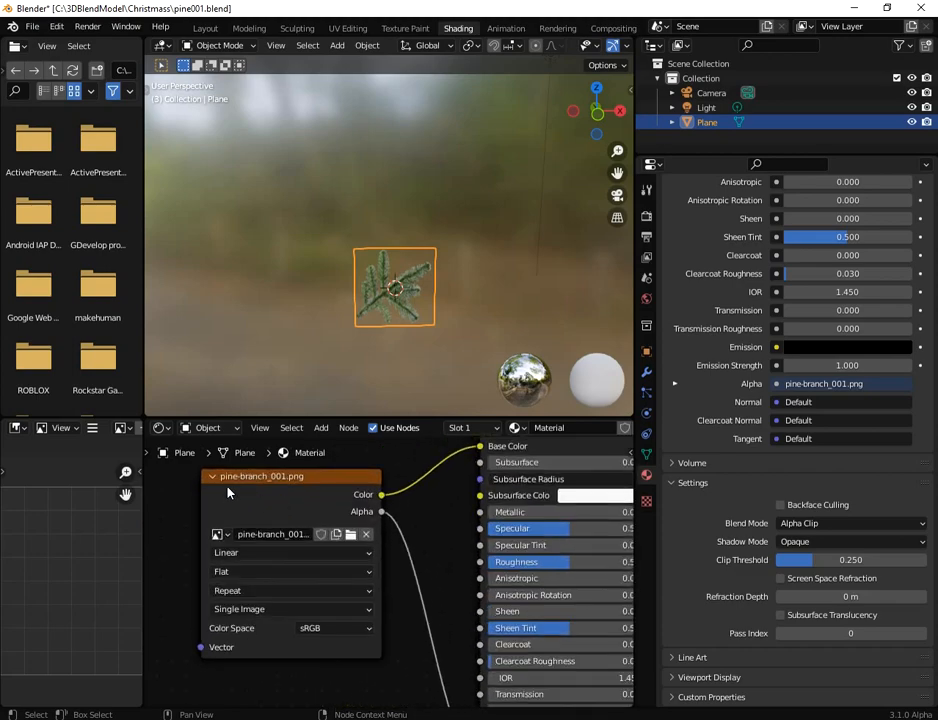
mouse_move(302, 486)
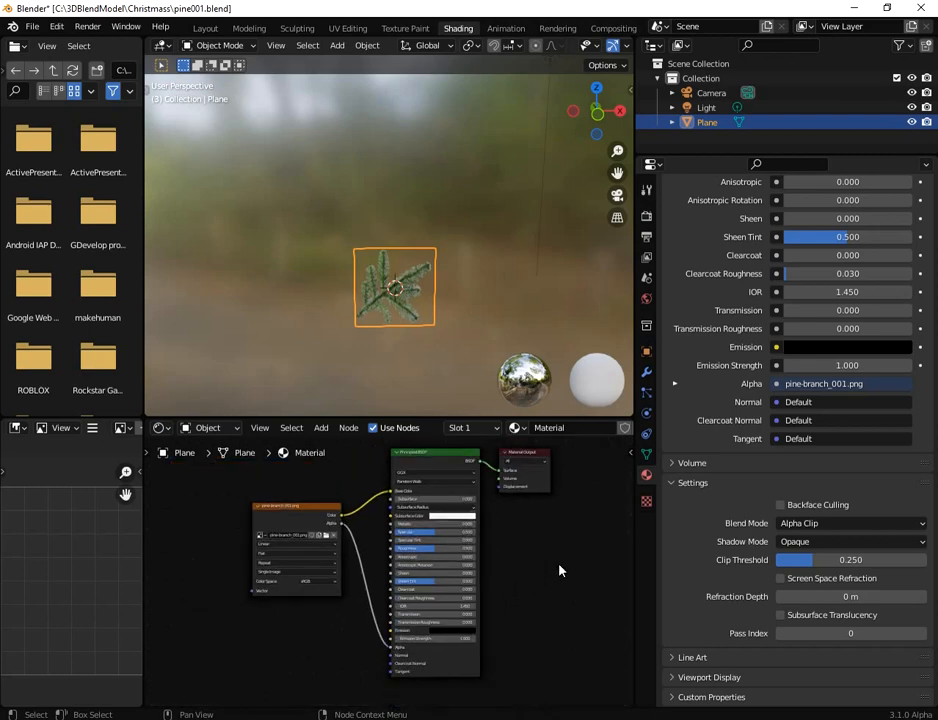
mouse_move(400, 388)
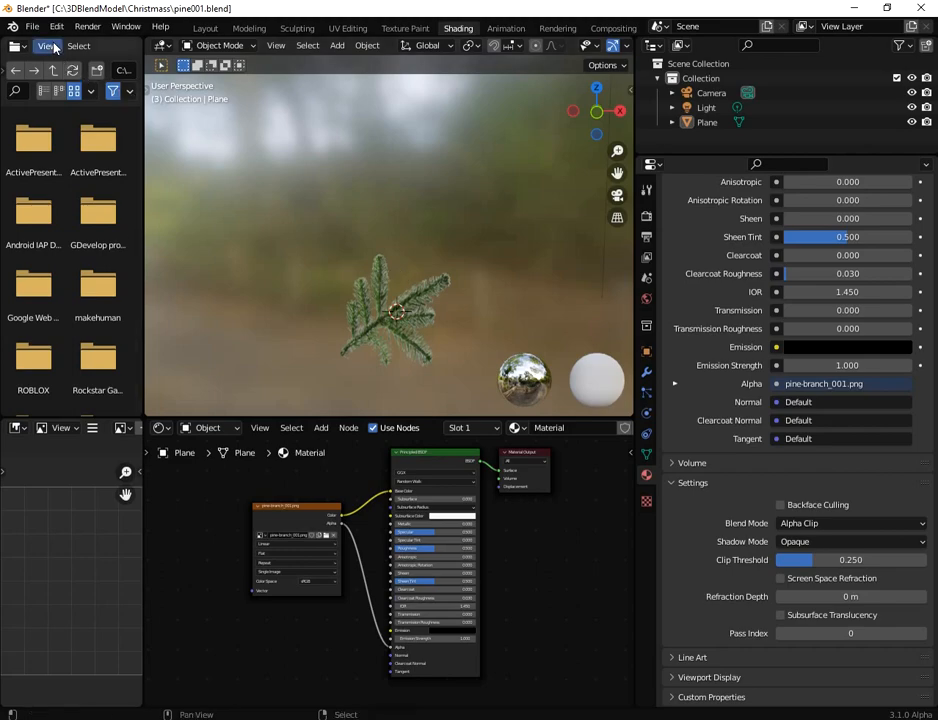
left_click(42, 46)
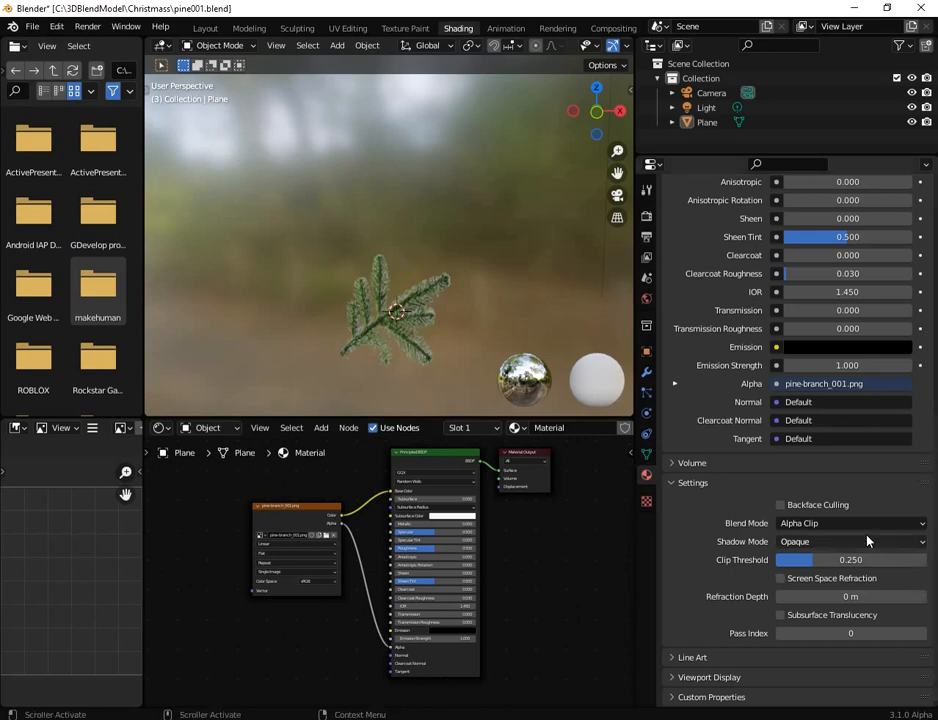
left_click(850, 524)
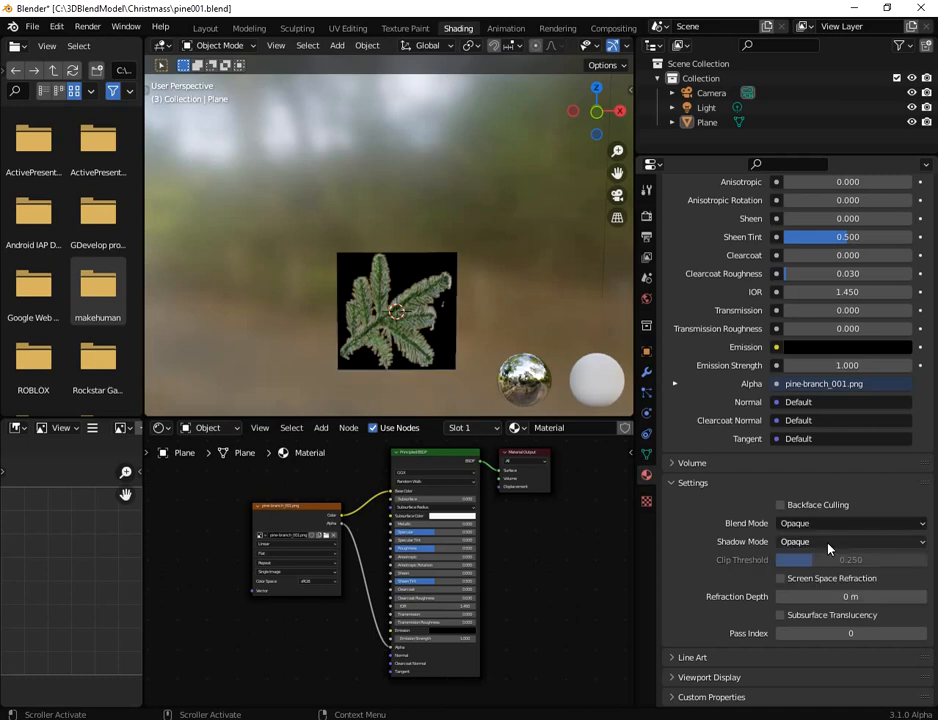
left_click(850, 524)
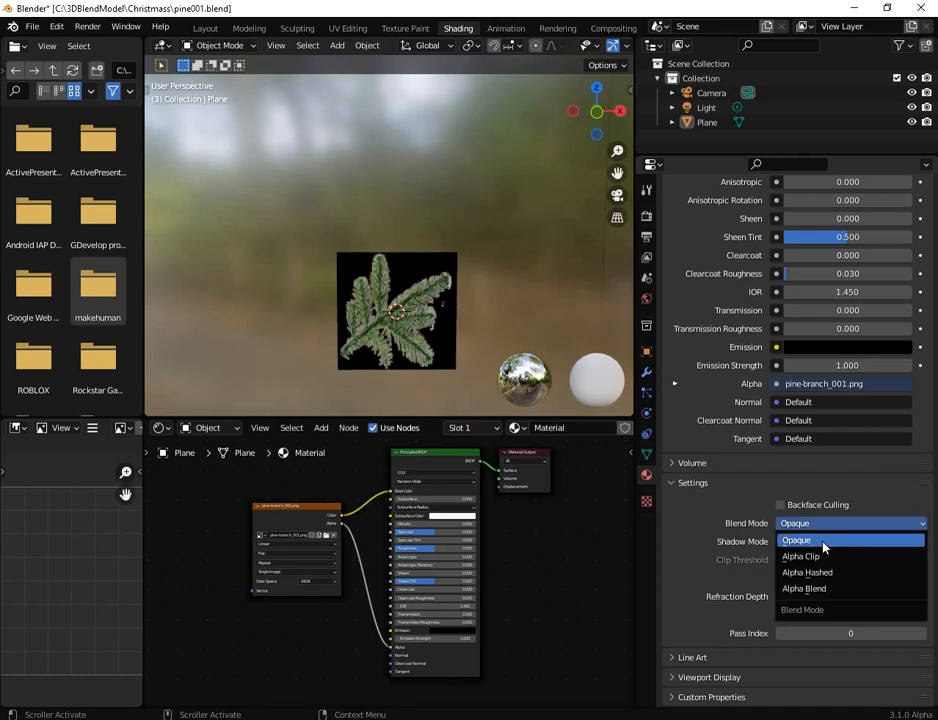
left_click(798, 540)
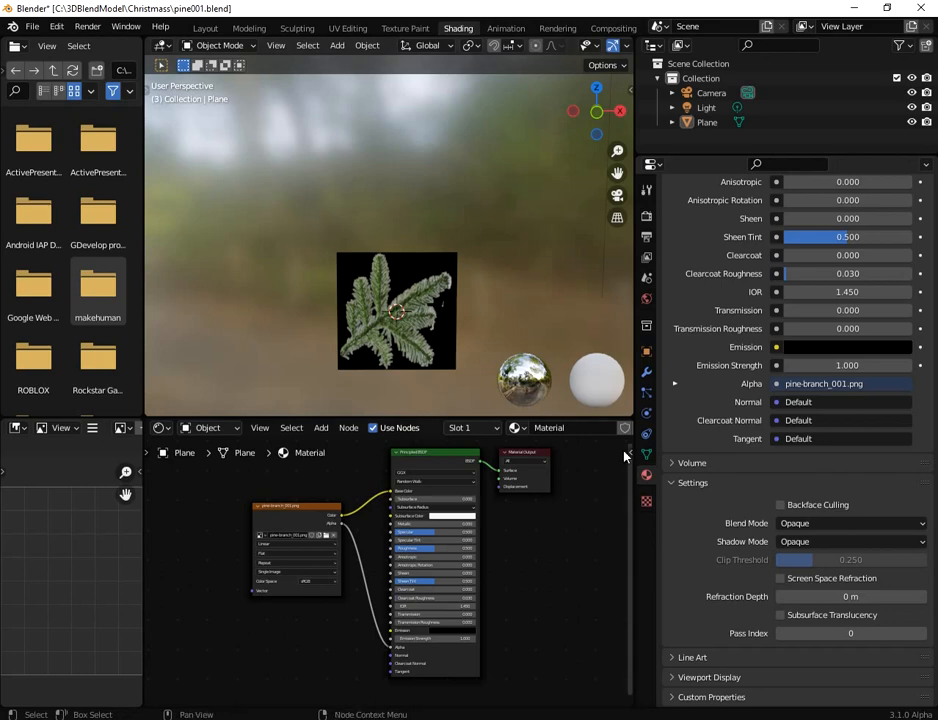
left_click(780, 504)
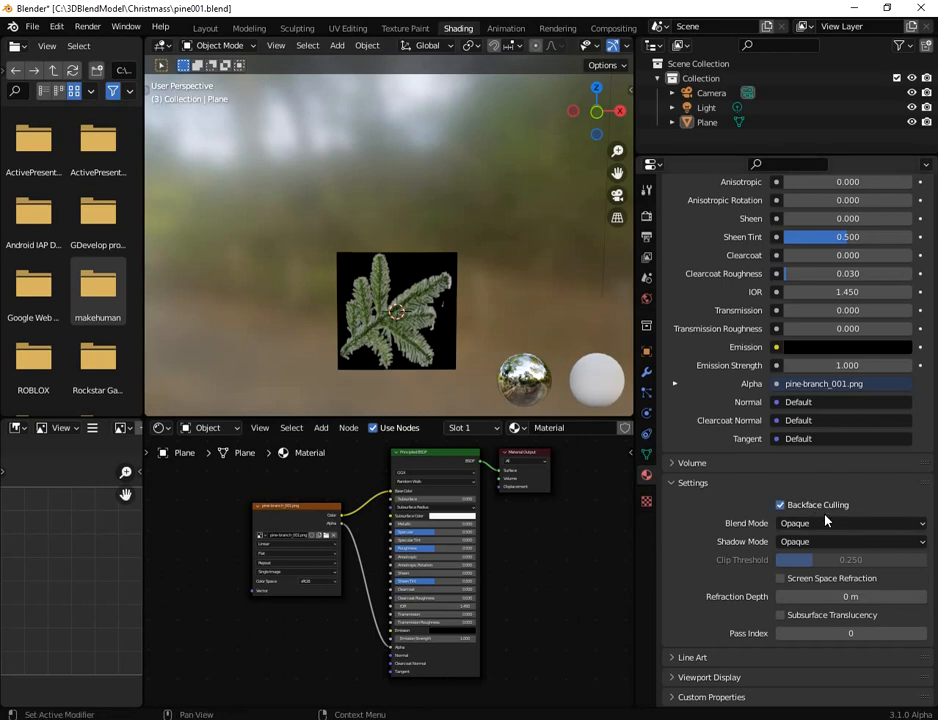
left_click(850, 524)
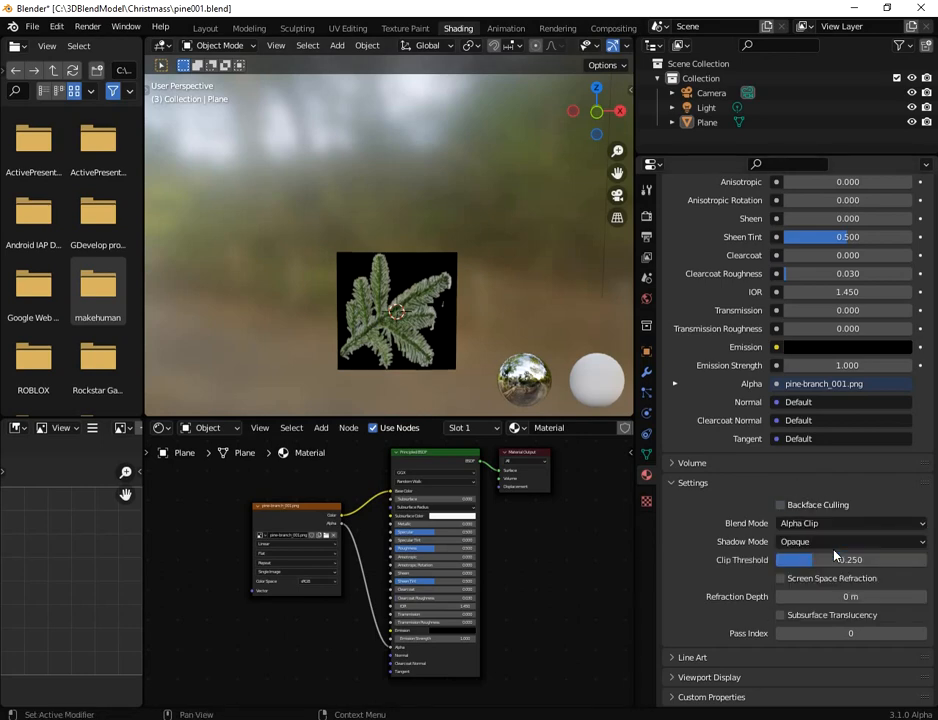
left_click_drag(800, 560, 844, 560)
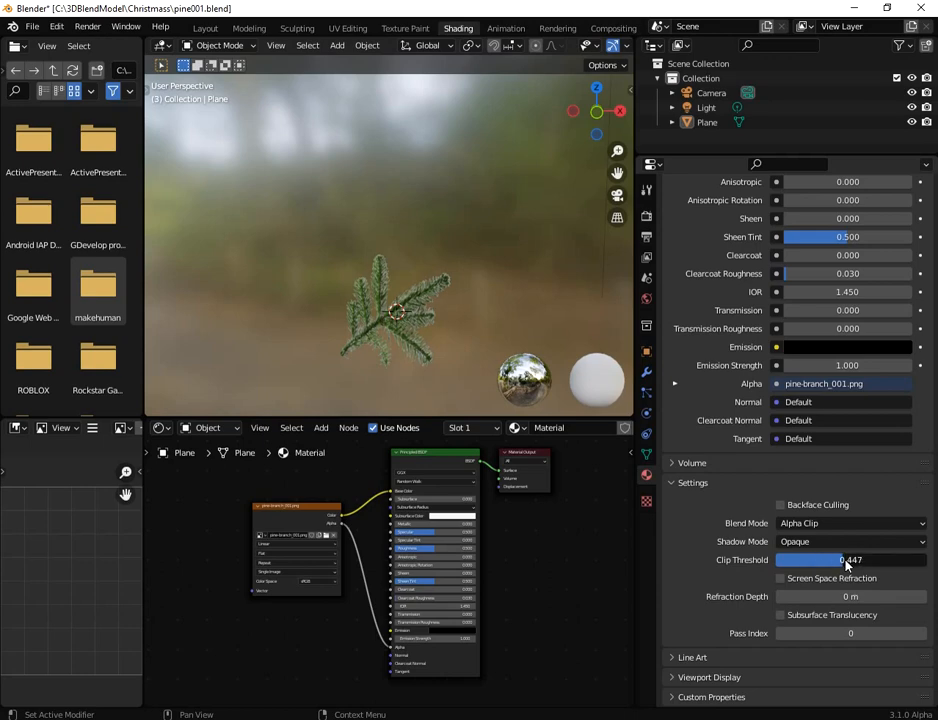
left_click_drag(844, 560, 804, 560)
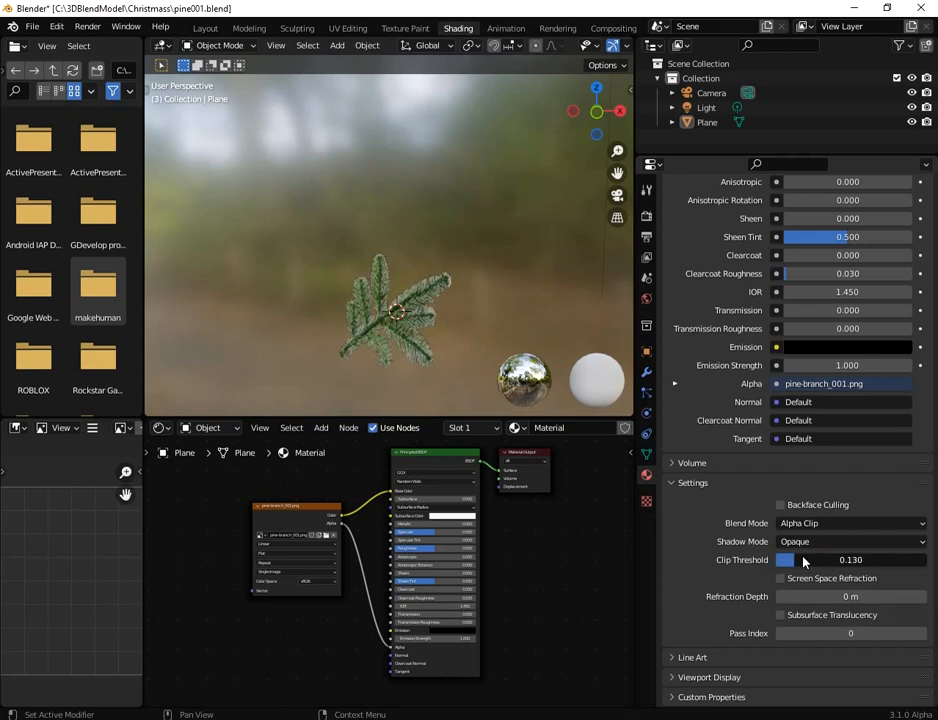
left_click_drag(800, 560, 818, 560)
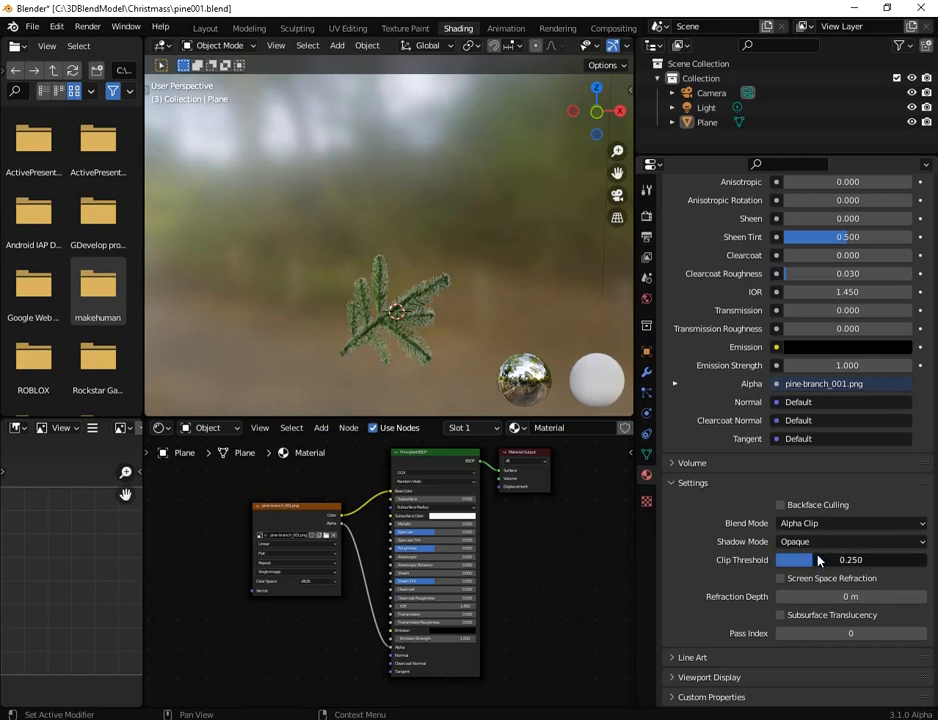